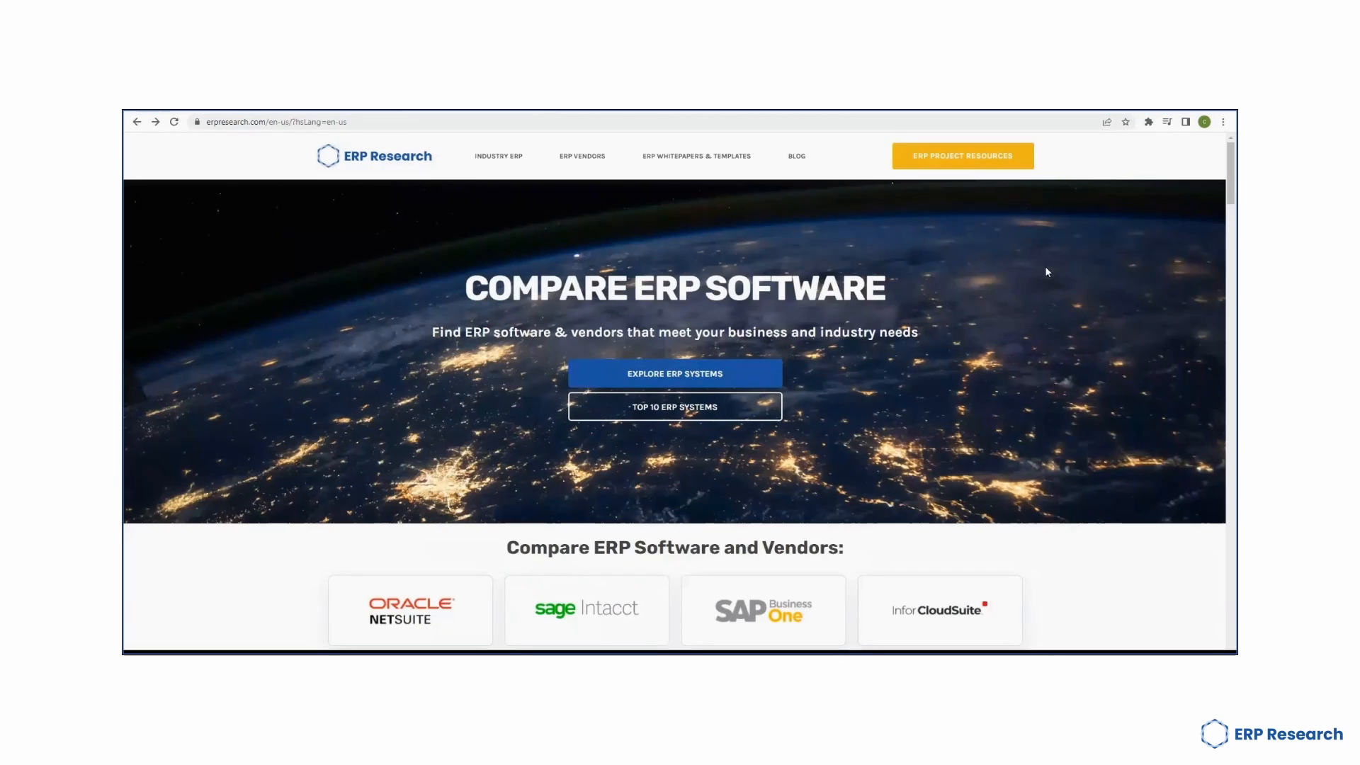
Scroll the home page to the 'Compare ERP Software and Vendors' grid.
scroll("down", 3)
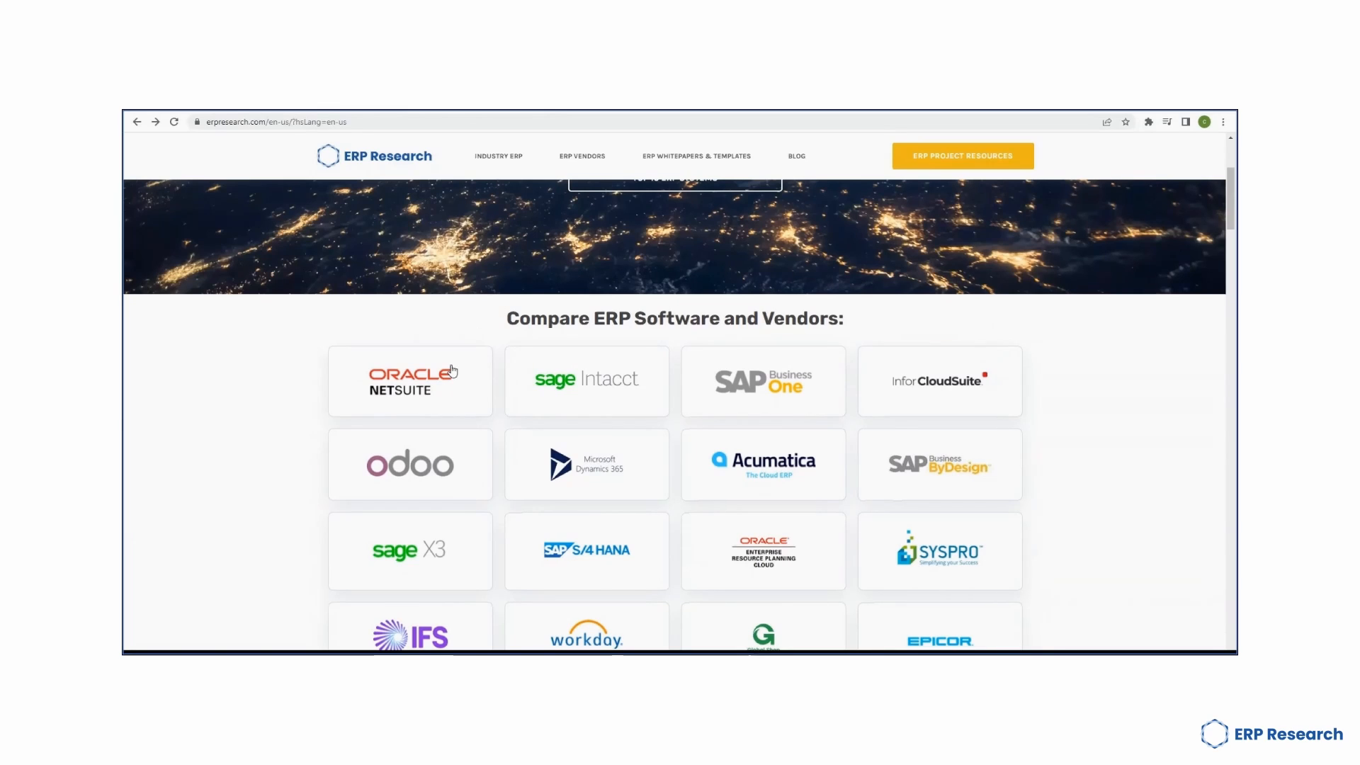
Go to the Oracle NetSuite page, reach its bottom and request the NetSuite ERP demo.
left_click(409, 380)
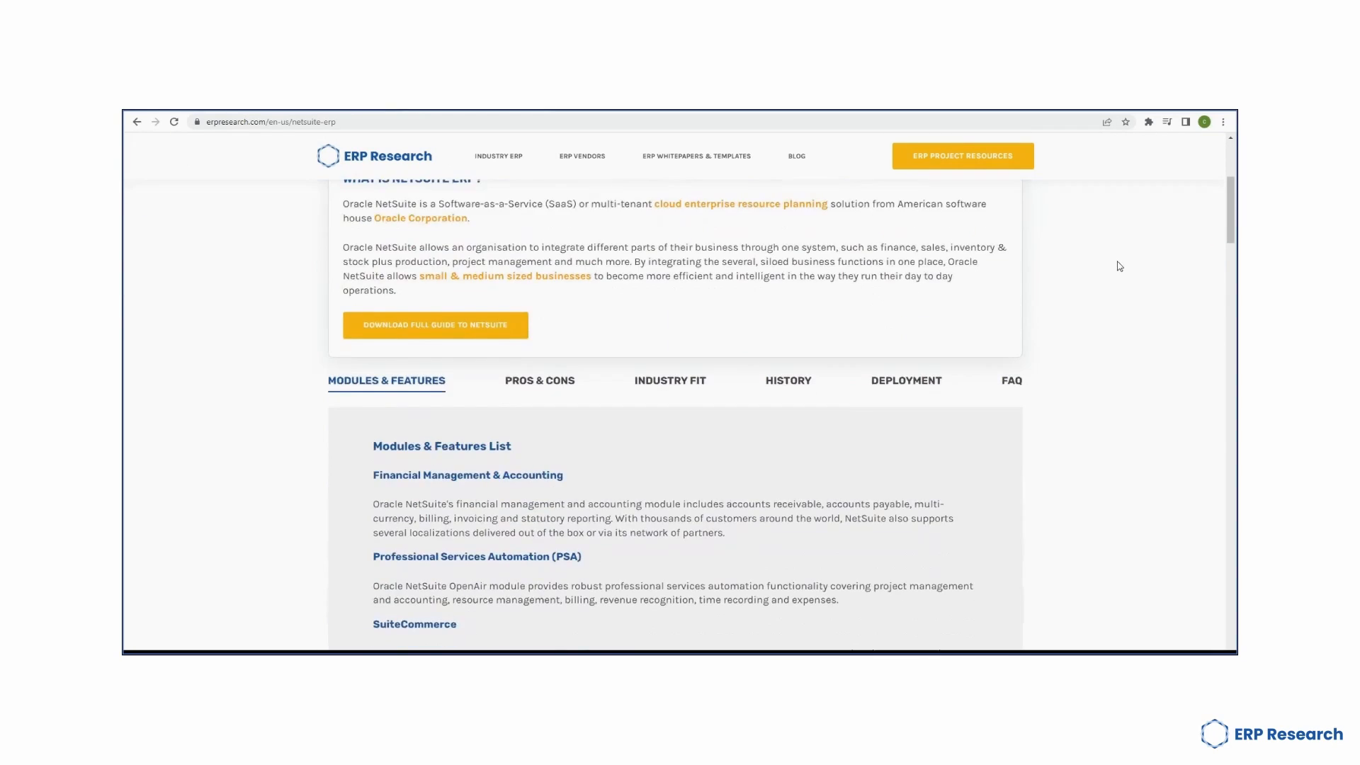
scroll("down", 3)
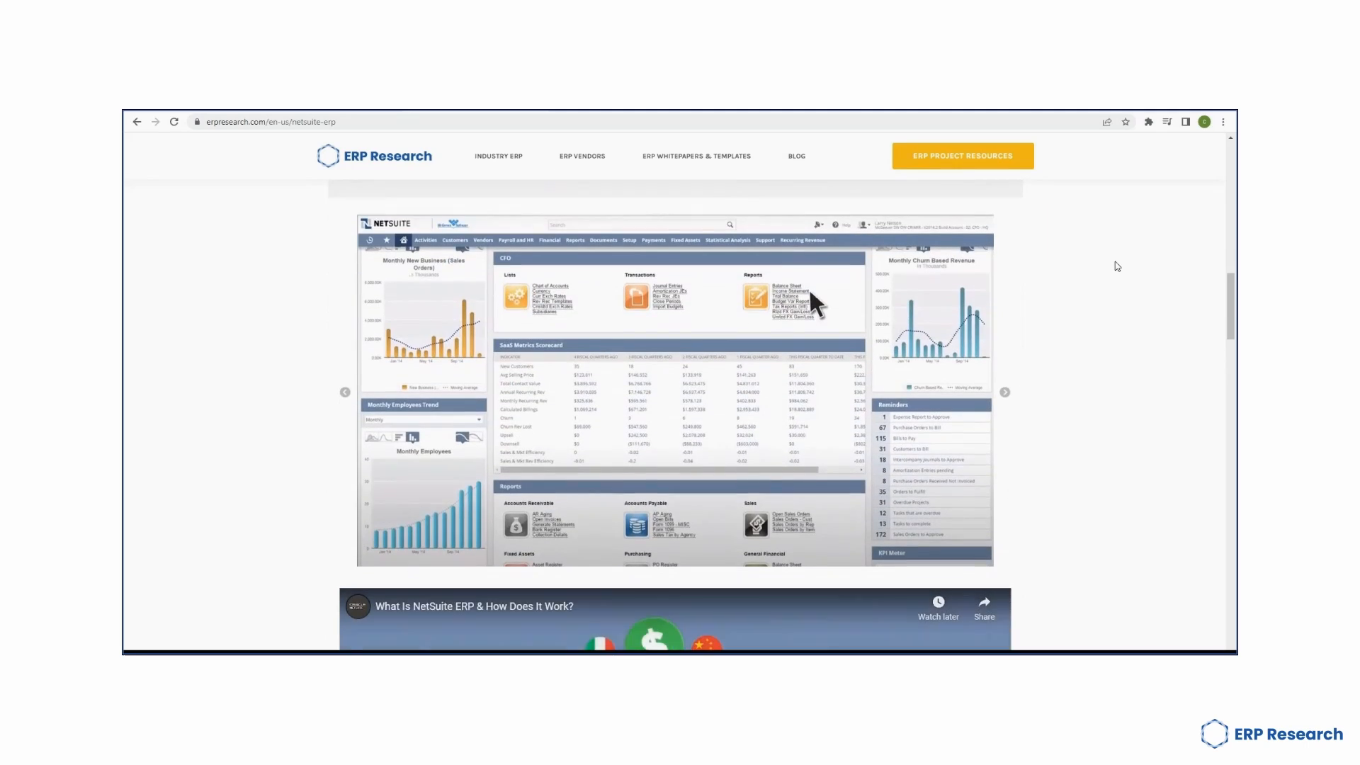
scroll("down", 3)
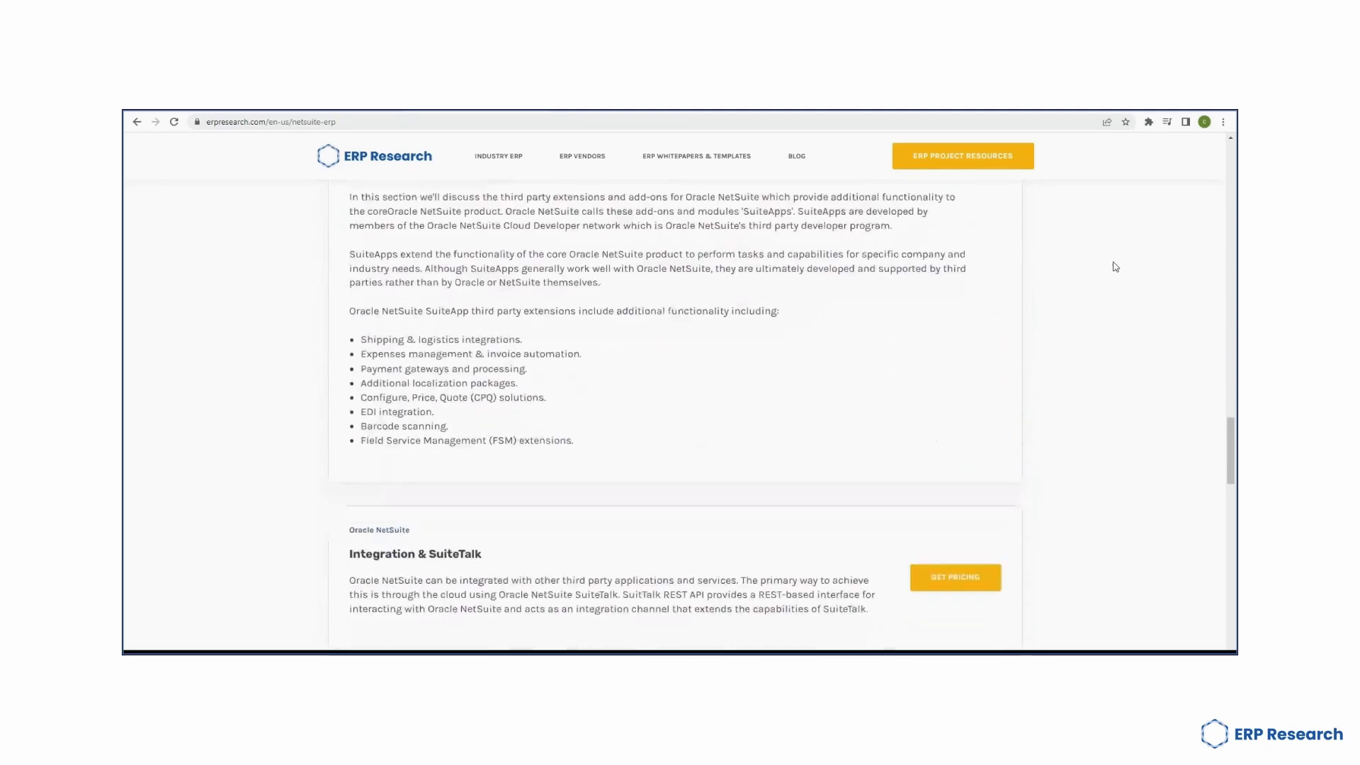
scroll("down", 3)
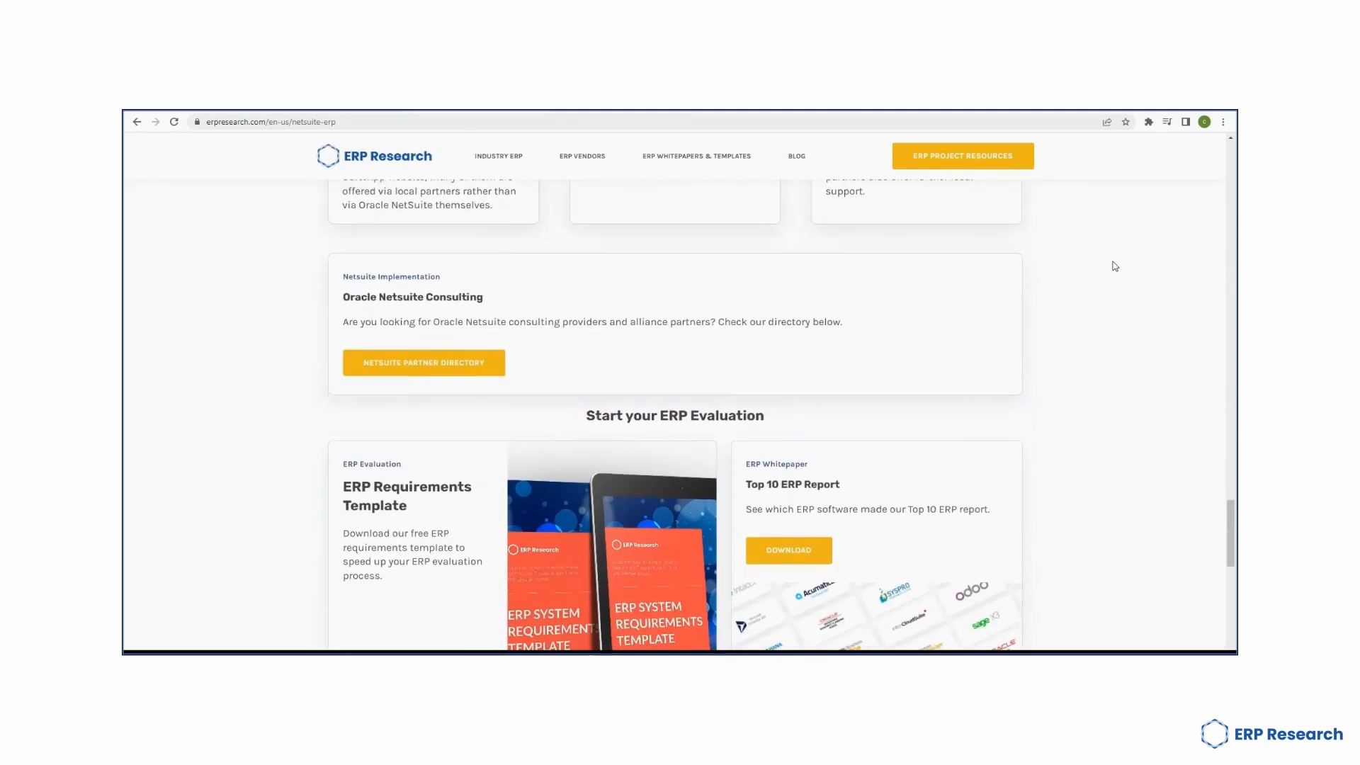
scroll("down", 3)
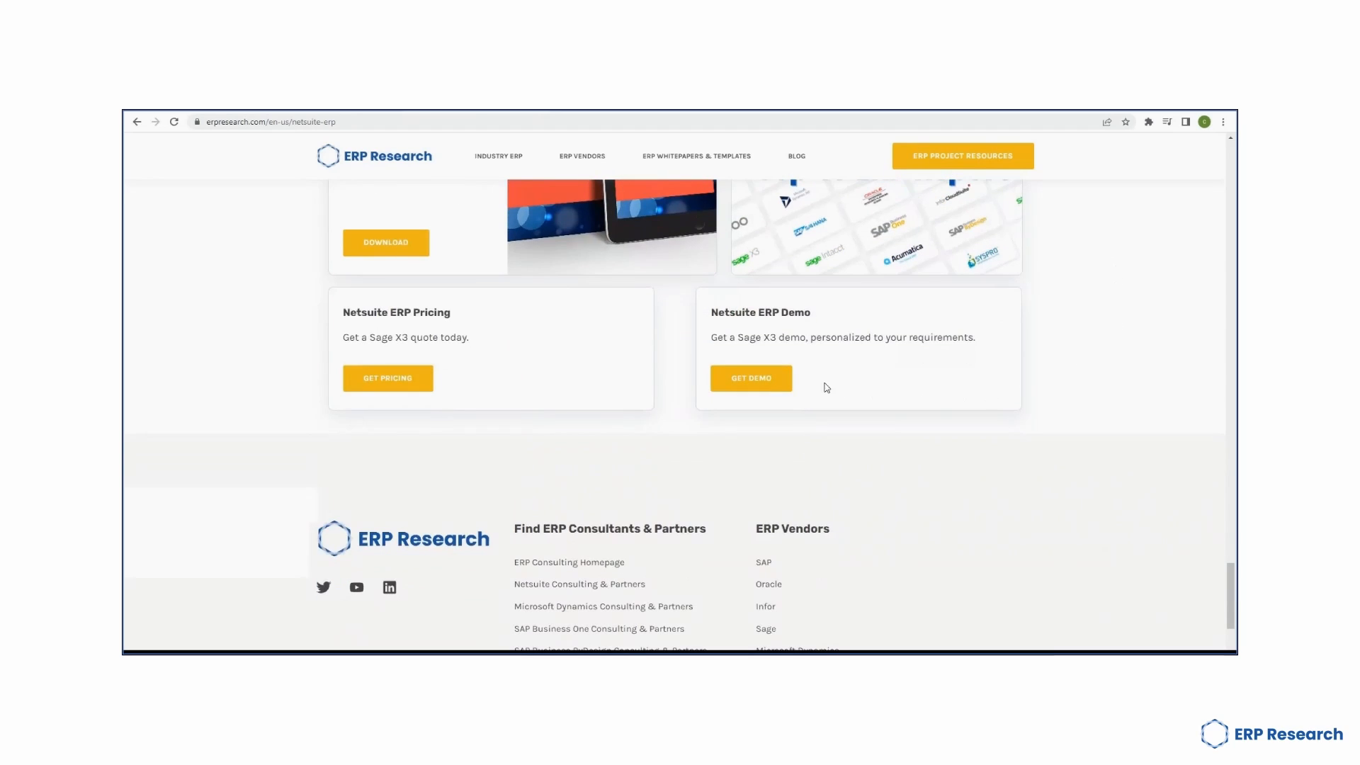
left_click(751, 378)
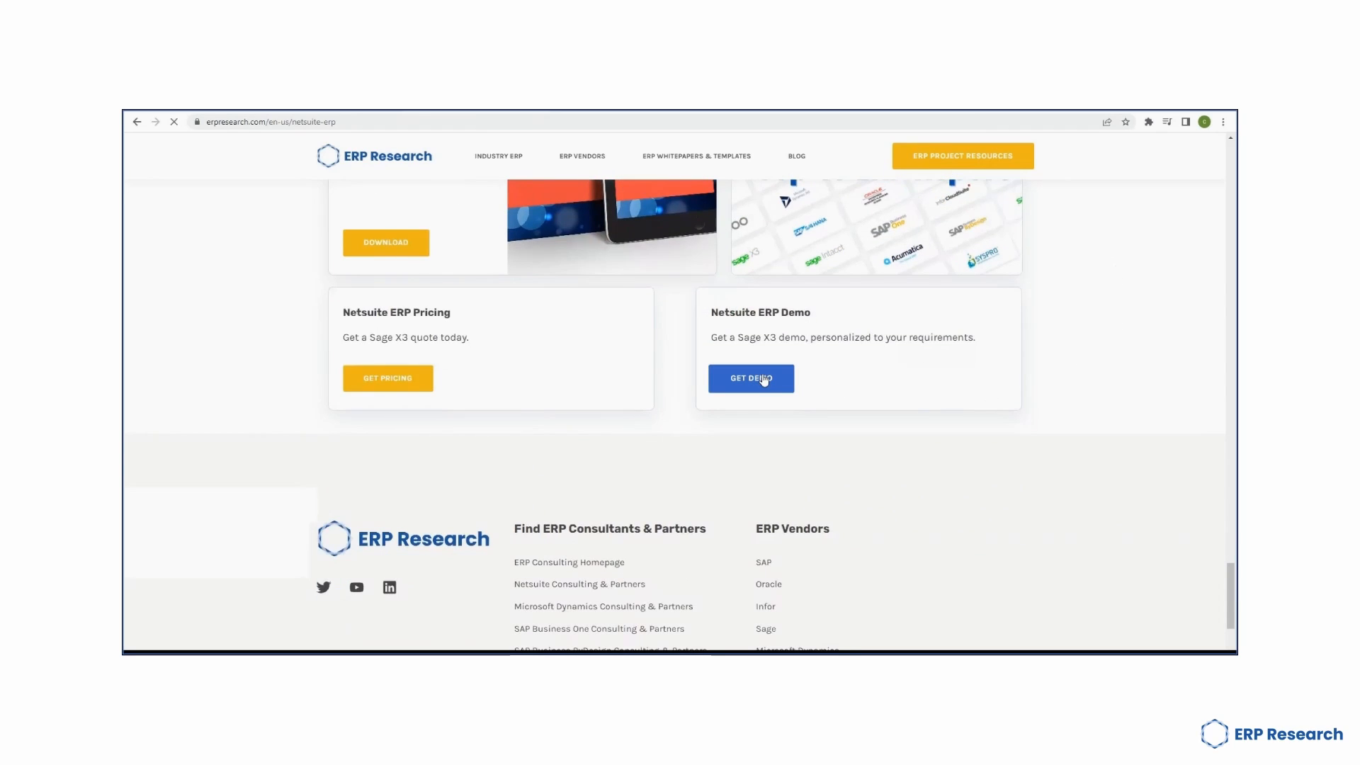